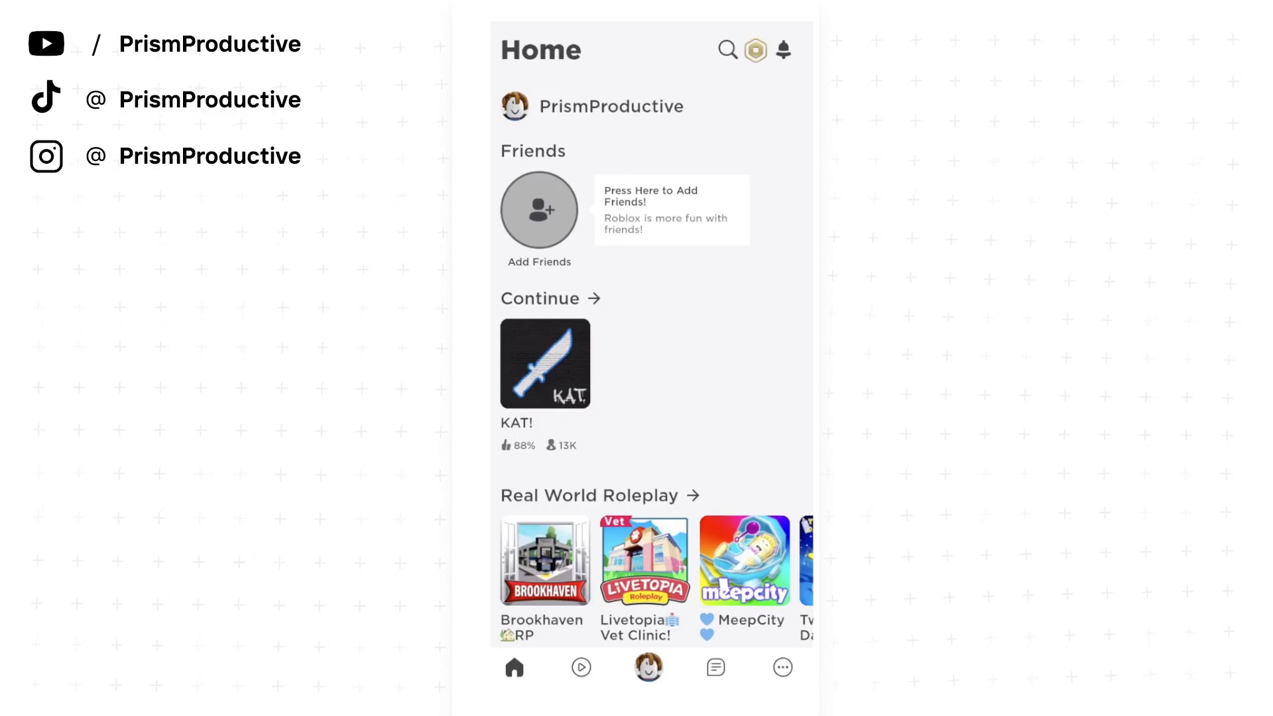
mouse_move(686, 298)
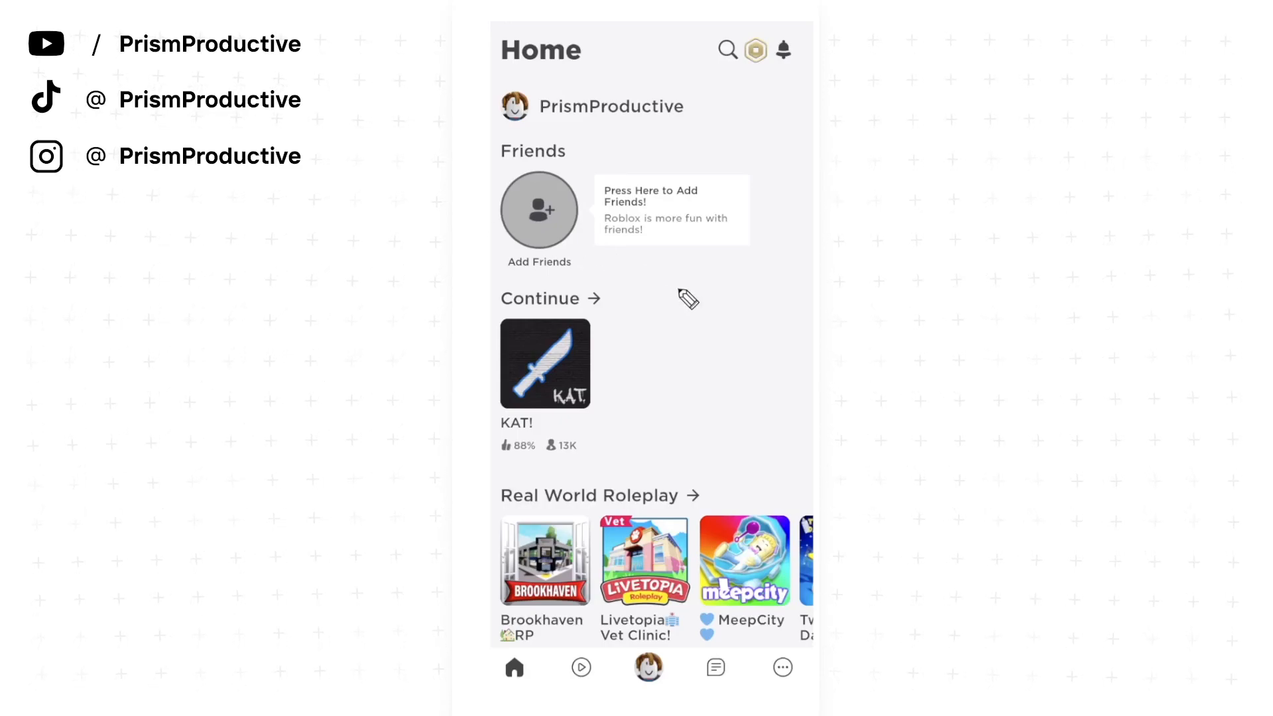
mouse_move(782, 666)
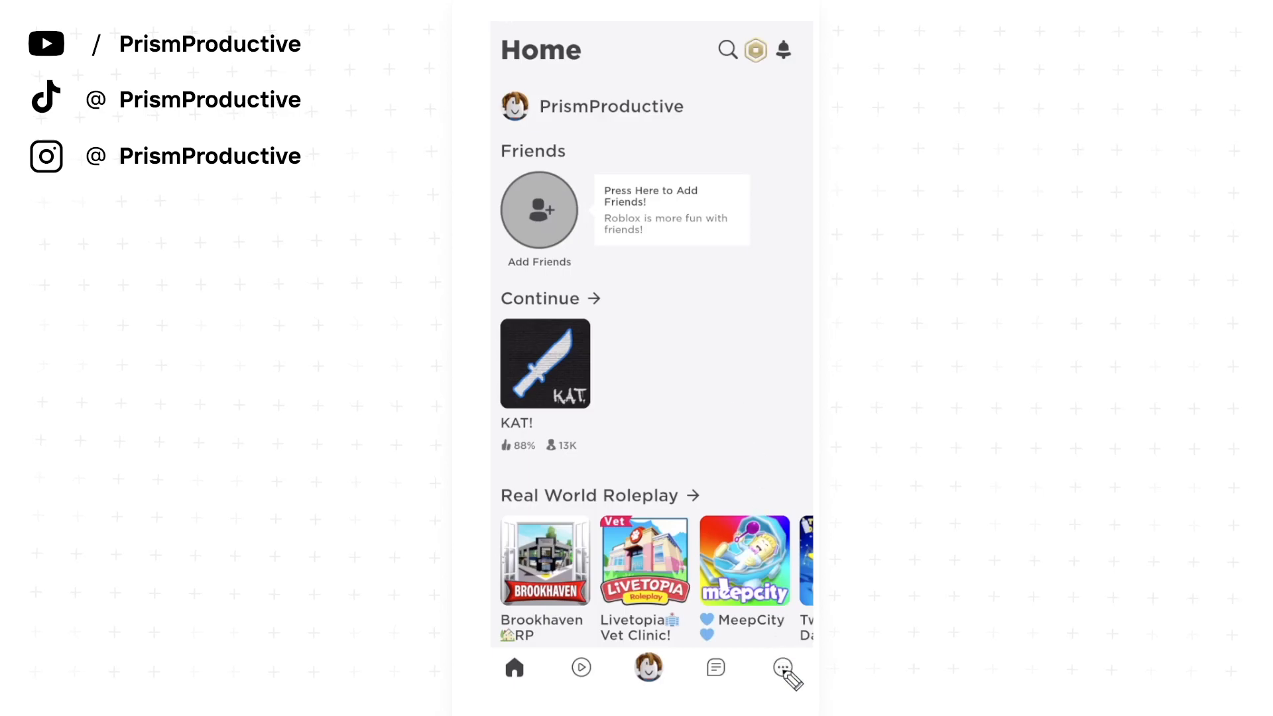
Open the Groups page from the More section
left_click(782, 667)
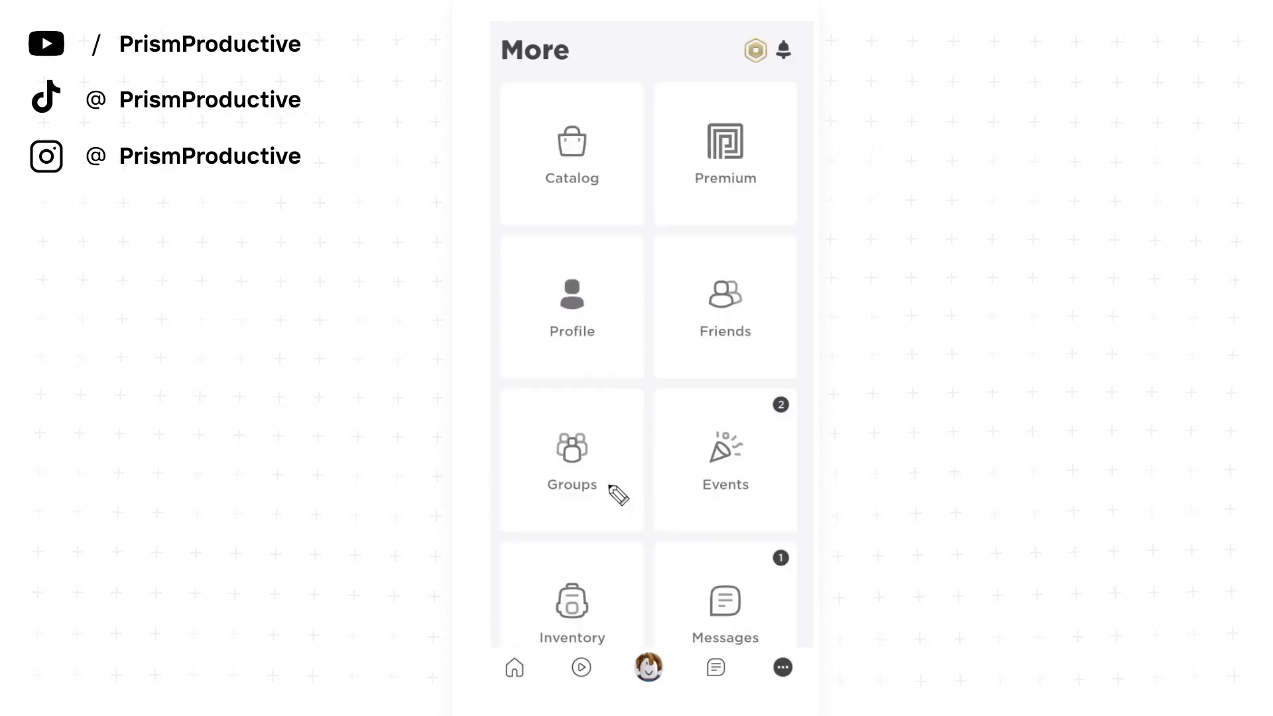
left_click(571, 460)
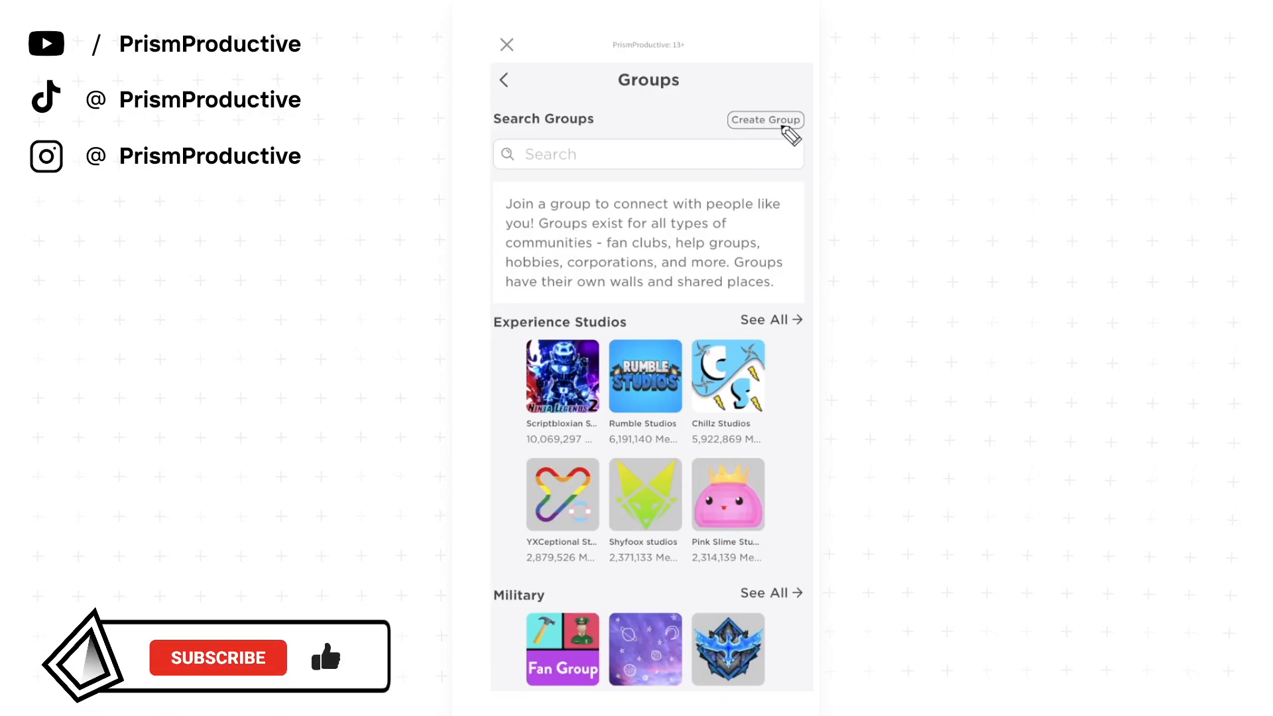
Start a new group named 'Youtube Tutorial' and describe it as a group made for YouTube
left_click(766, 120)
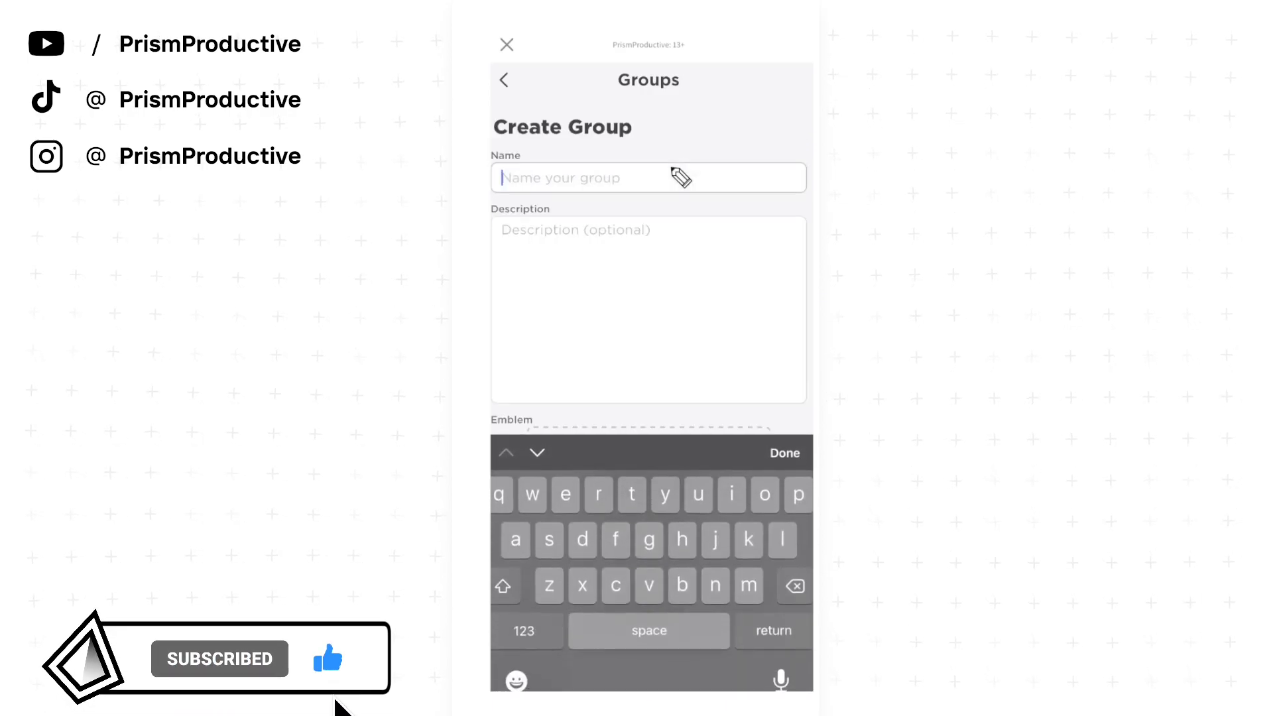
type("Youtube Tutorial")
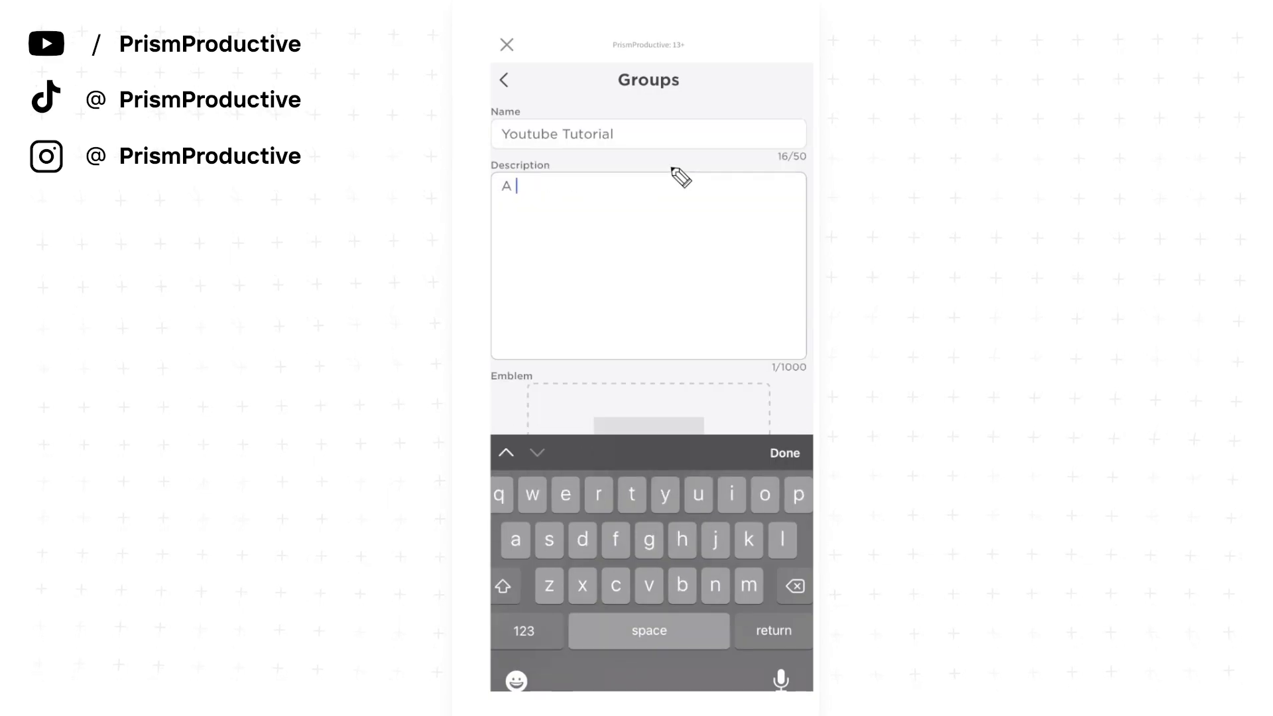
type("group made for a yo")
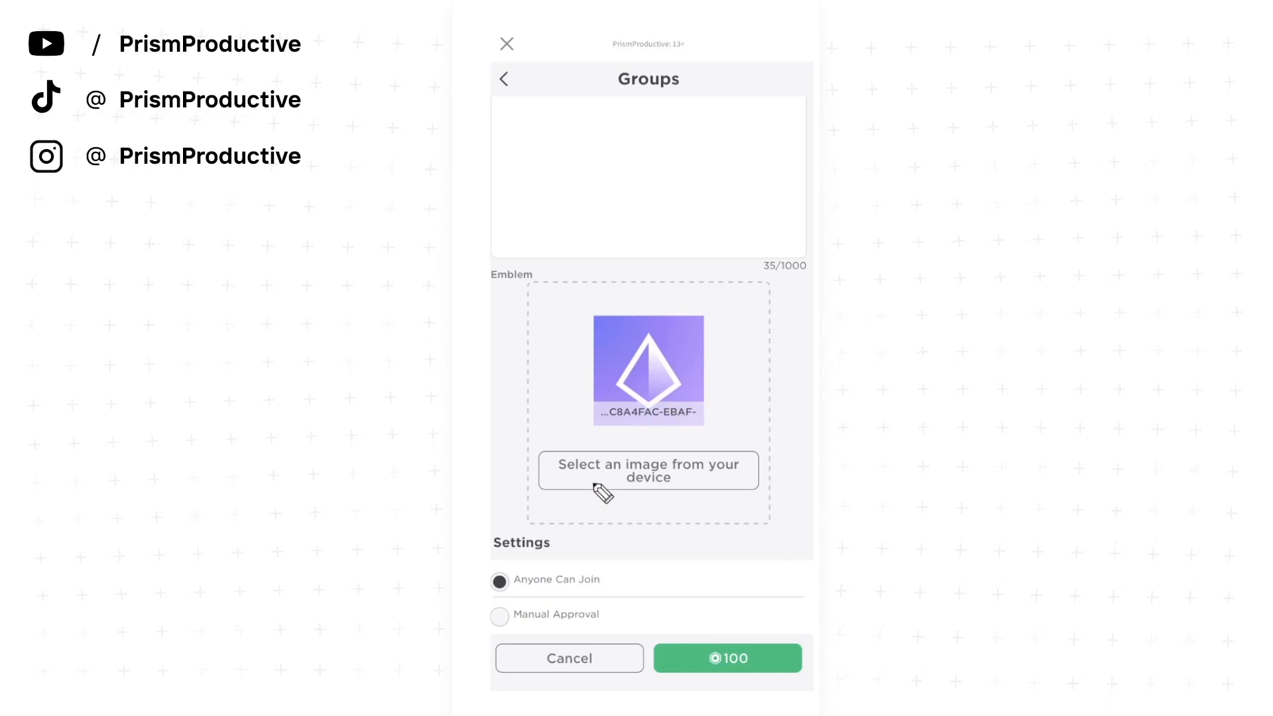
mouse_move(566, 628)
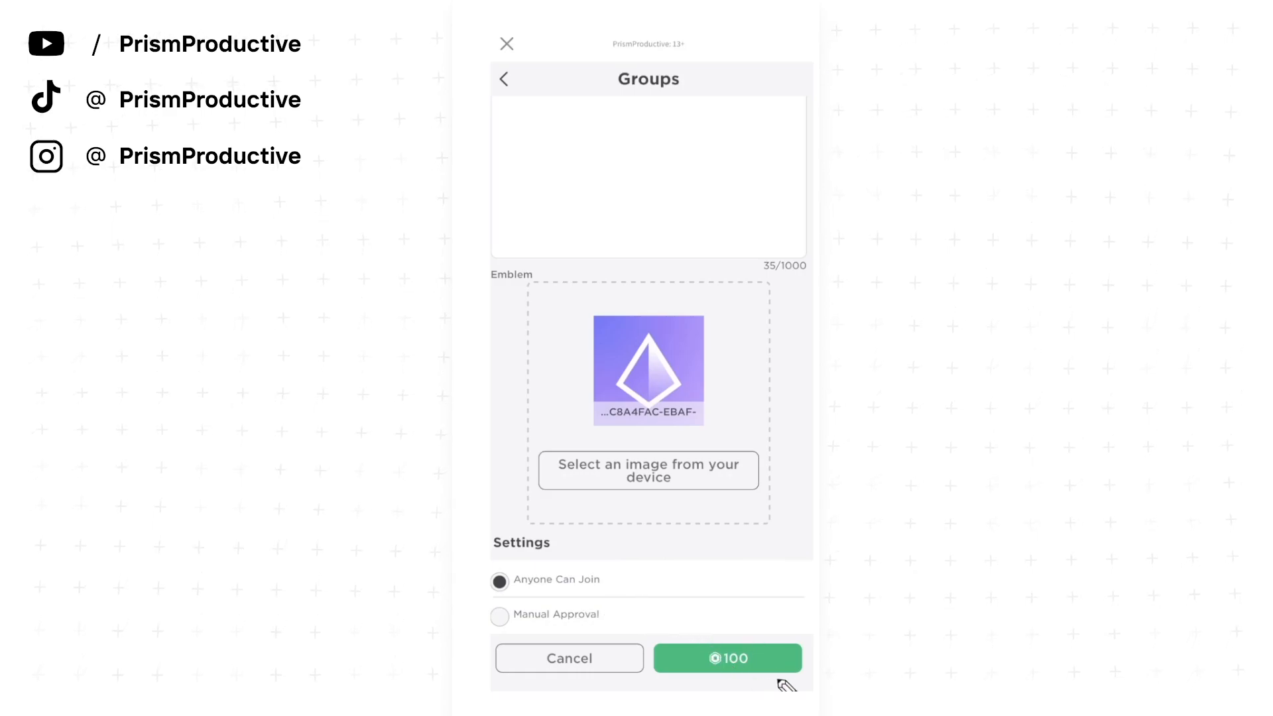
mouse_move(769, 675)
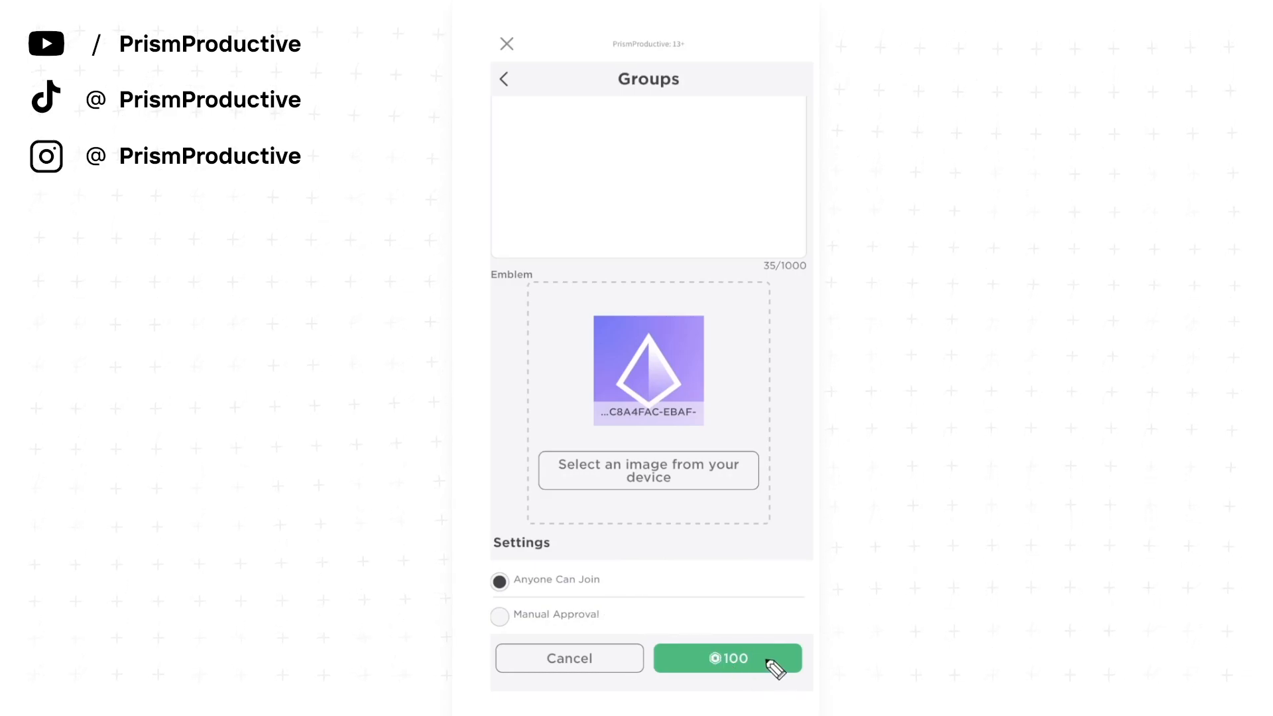
Pay 100 Robux to create the group
left_click(728, 658)
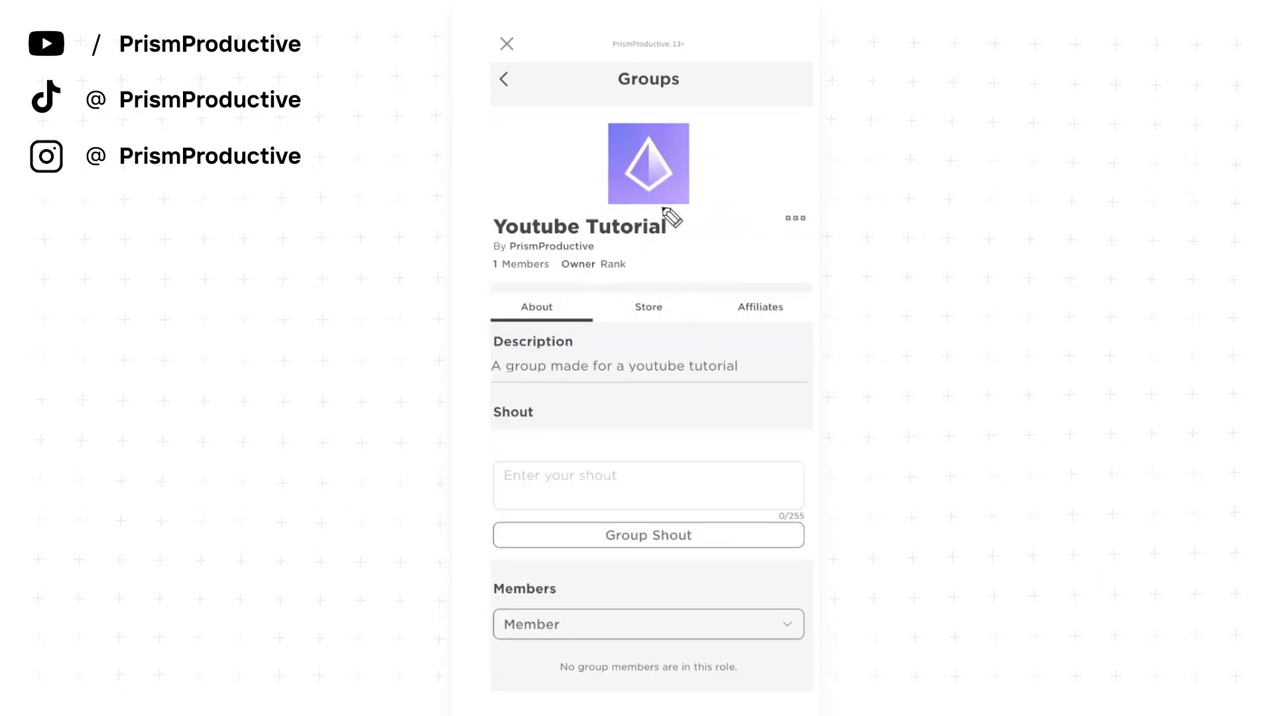
Scroll down the group page to see the shout, members and wall sections
scroll("down", 3)
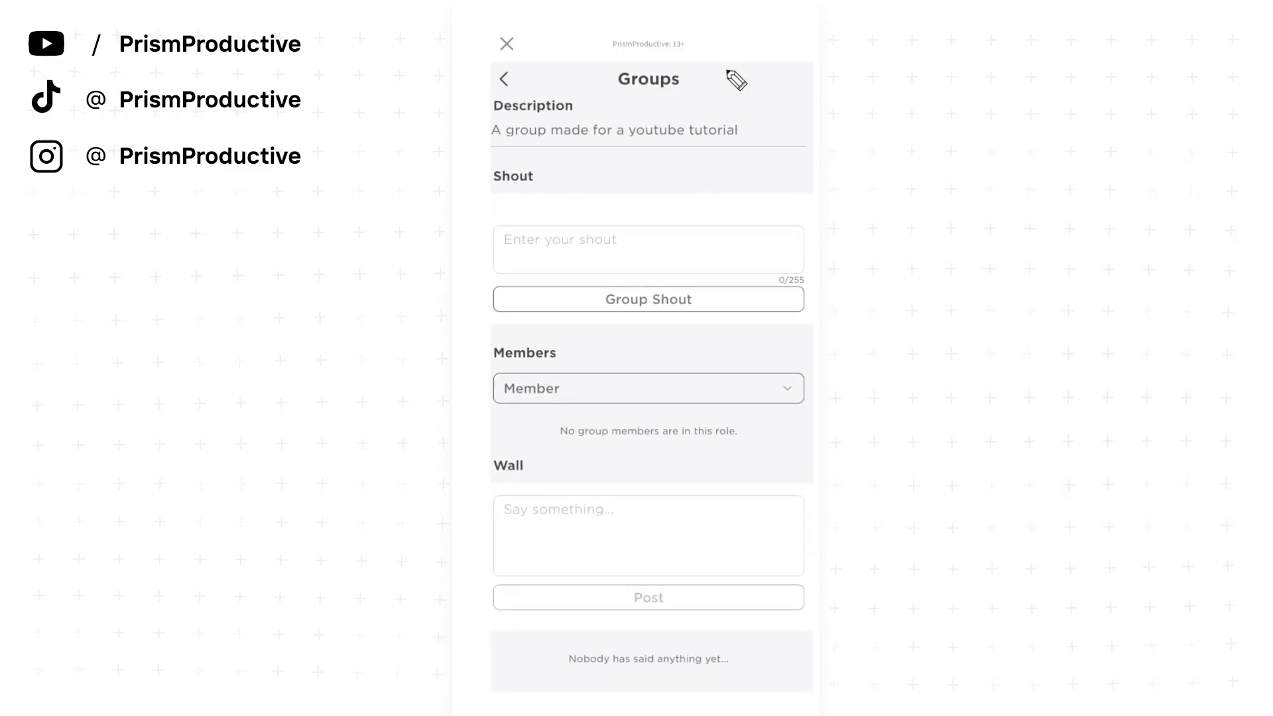